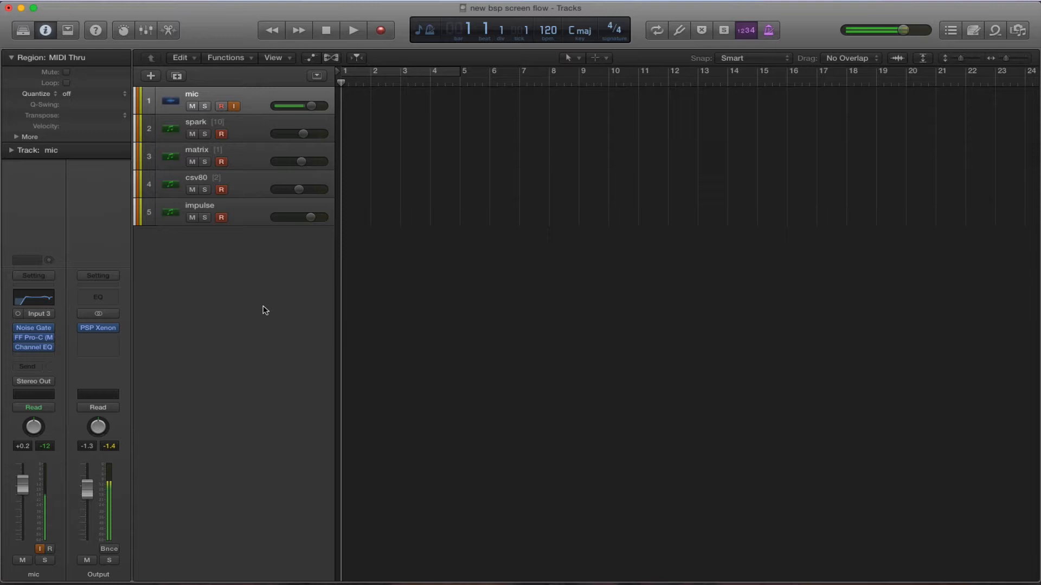
pyautogui.moveTo(251, 266)
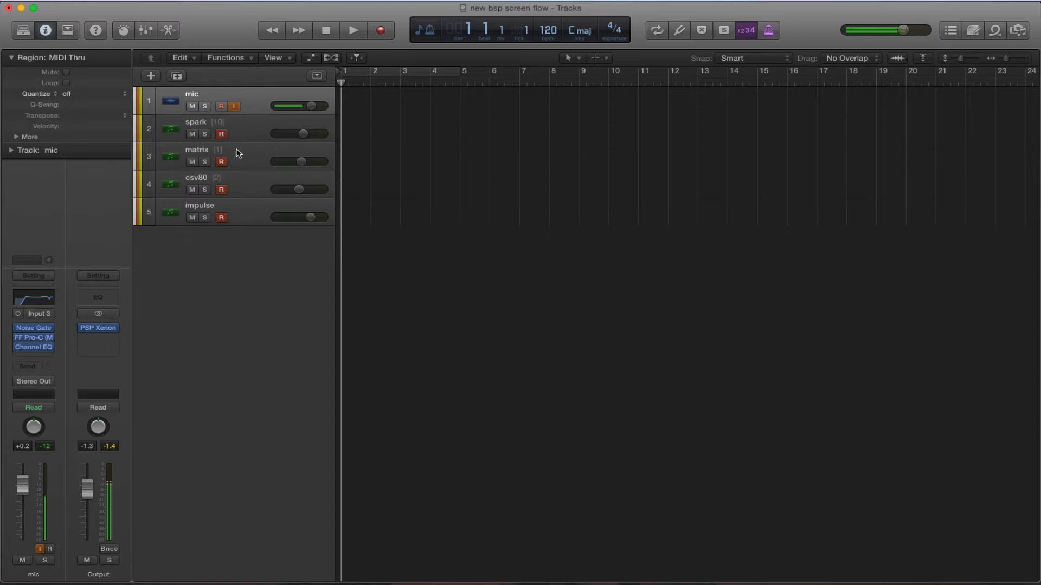
pyautogui.moveTo(243, 185)
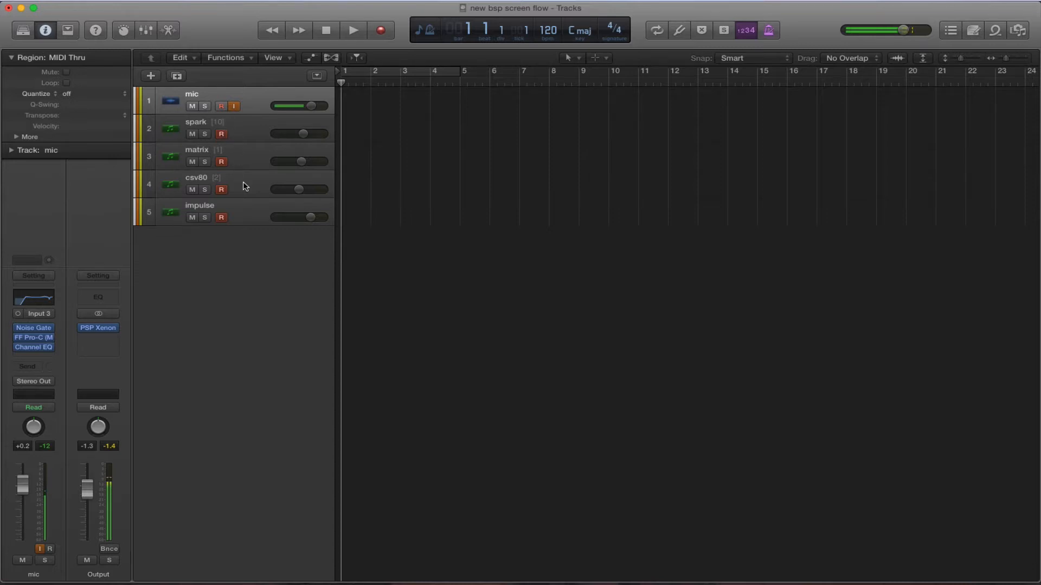
pyautogui.moveTo(241, 257)
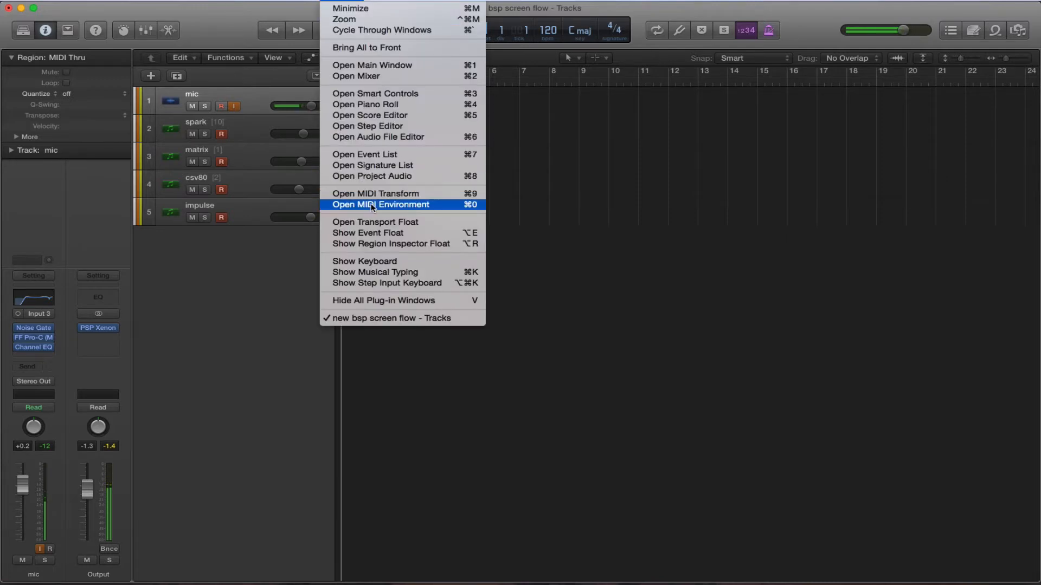
# Step: Open the MIDI Environment window on the Mixer layer with all channel strips
pyautogui.click(381, 204)
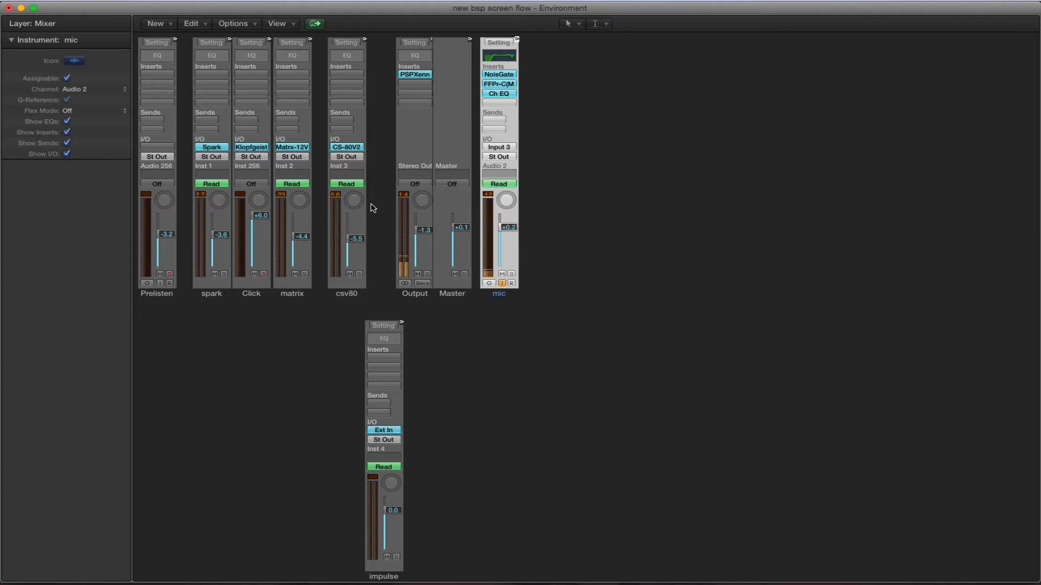
pyautogui.moveTo(184, 12)
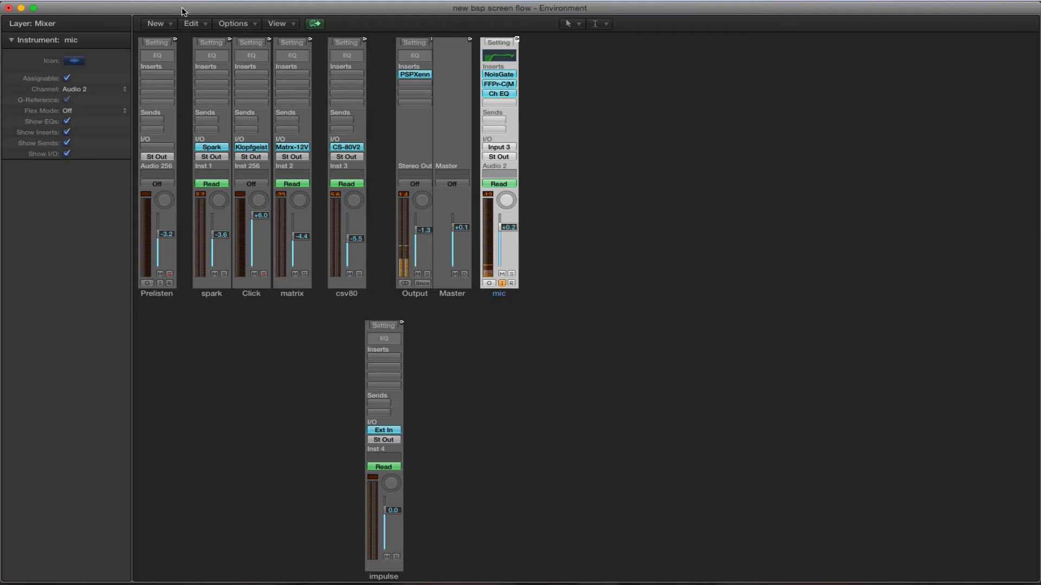
# Step: Create a Physical Input object and a Monitor object from the New menu
pyautogui.click(156, 24)
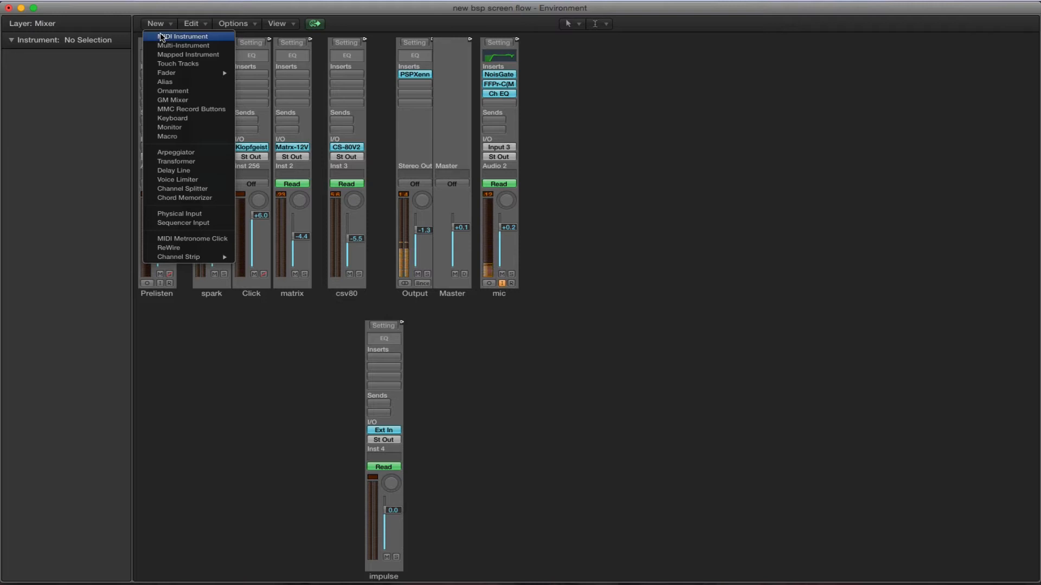
pyautogui.moveTo(169, 126)
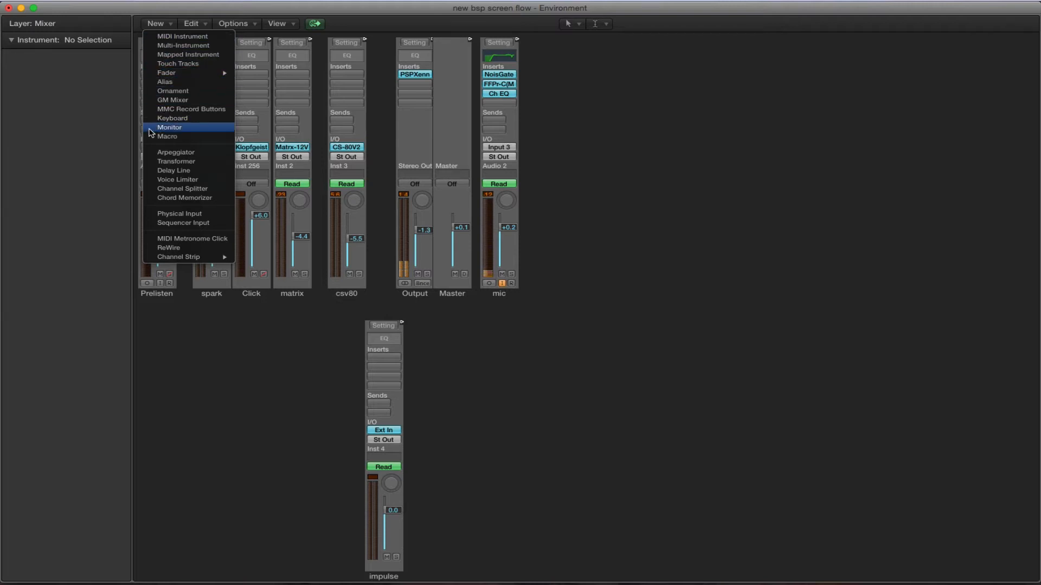
pyautogui.click(180, 213)
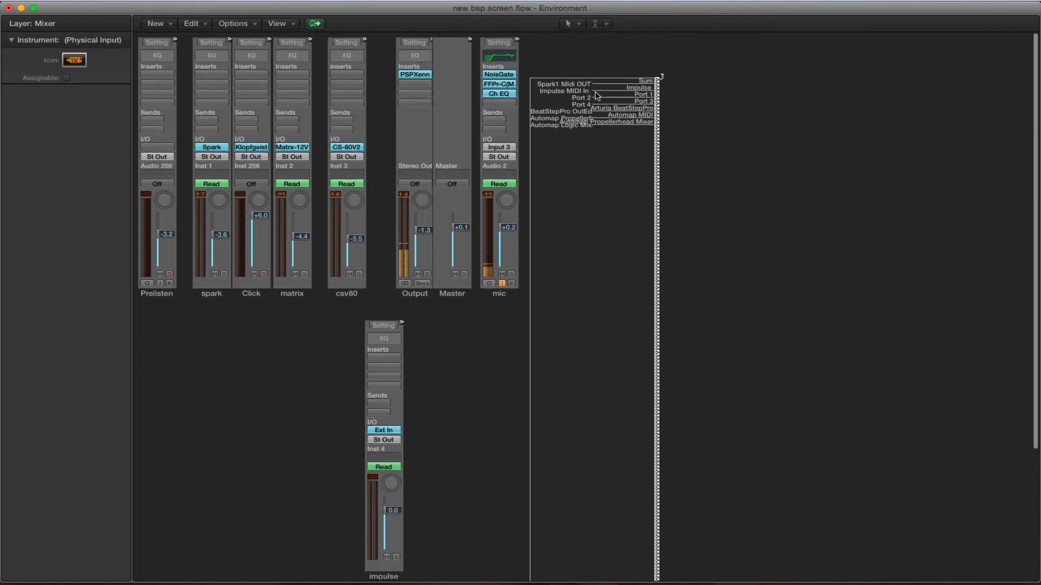
pyautogui.moveTo(595, 140)
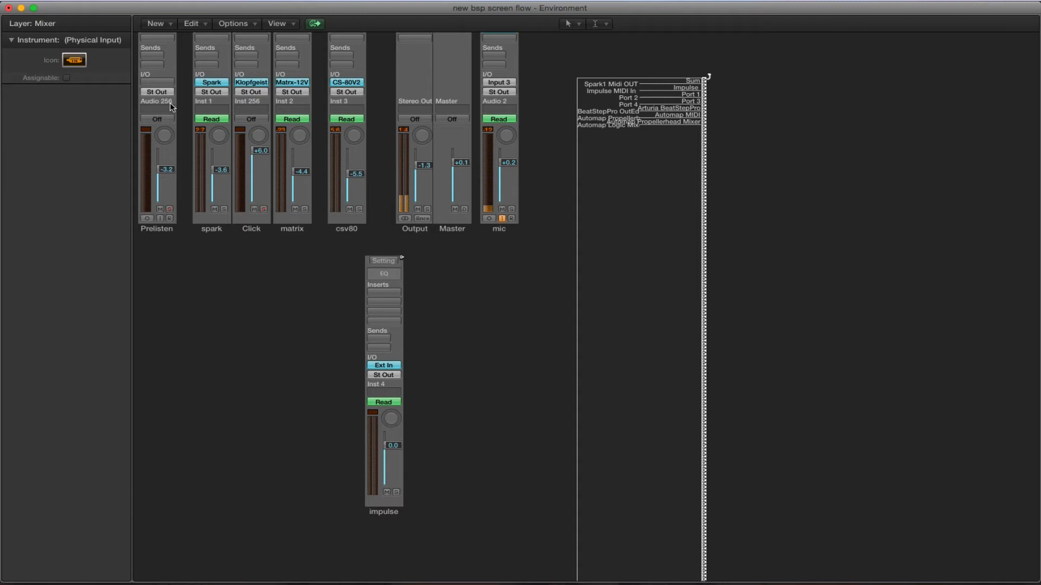
pyautogui.click(155, 23)
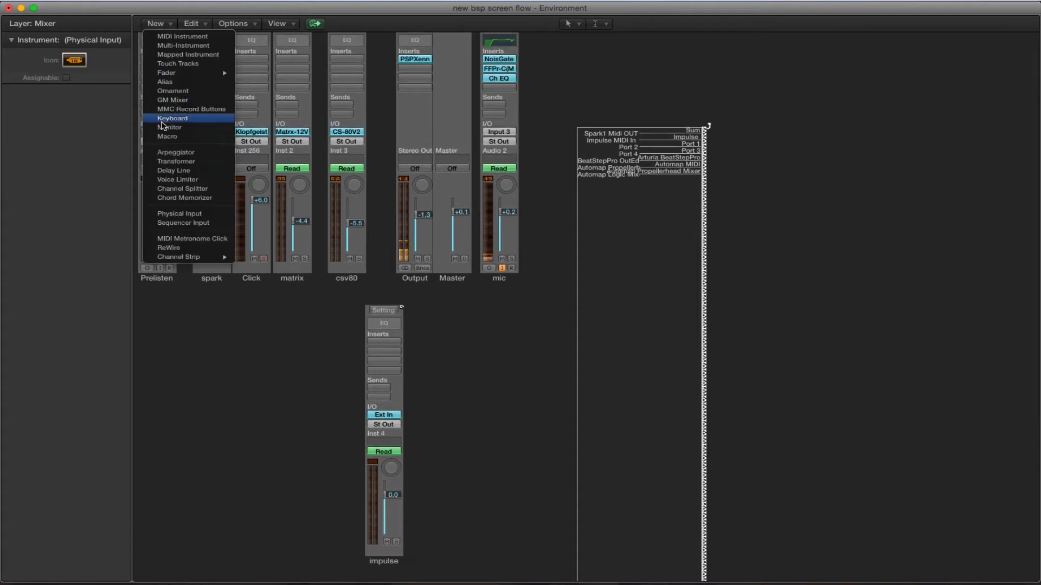
pyautogui.click(169, 127)
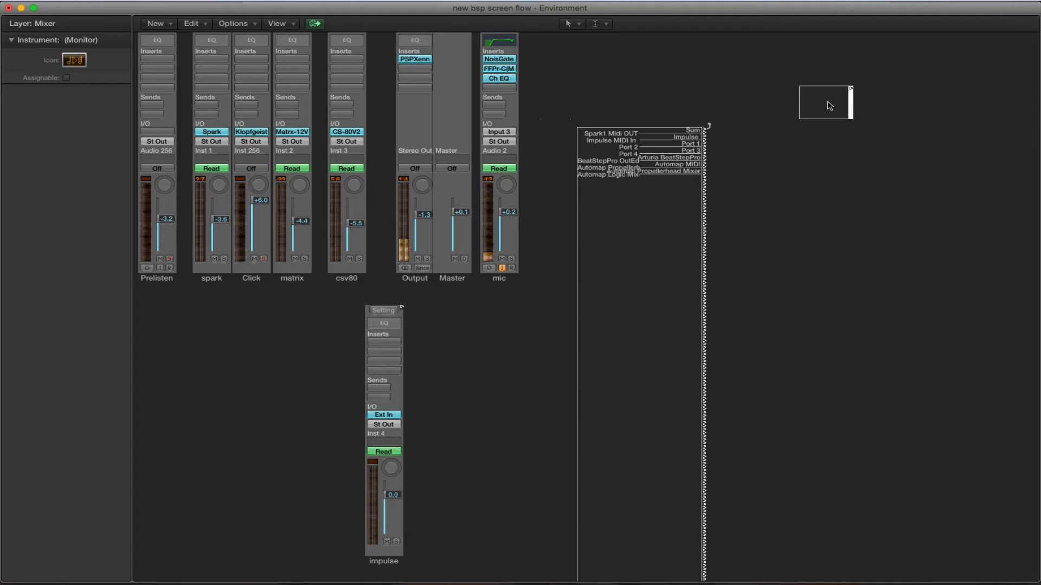
# Step: Add Transformer objects from the New menu, then select the Physical Input object
pyautogui.click(155, 23)
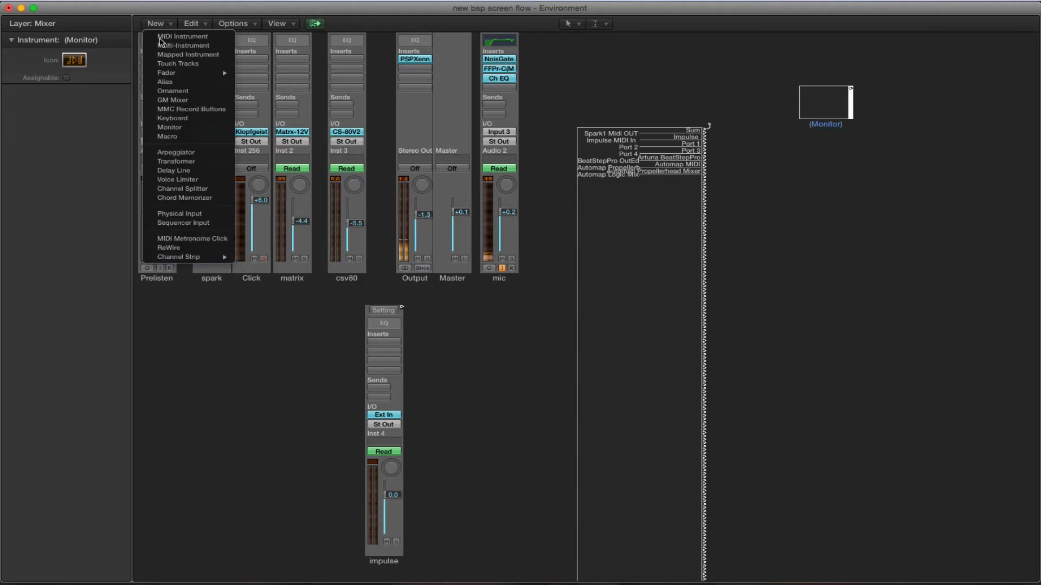
pyautogui.click(177, 162)
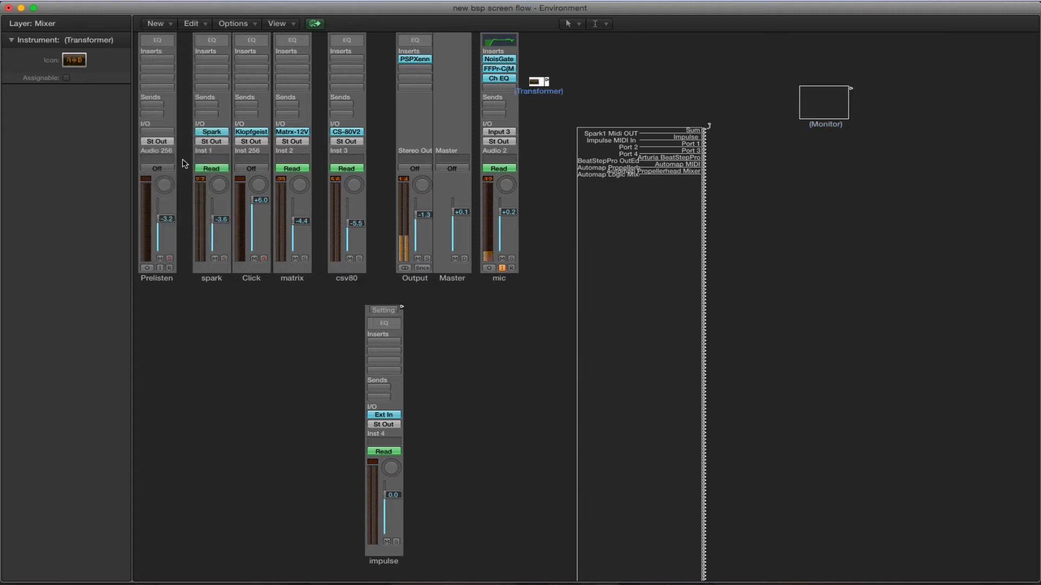
pyautogui.click(156, 24)
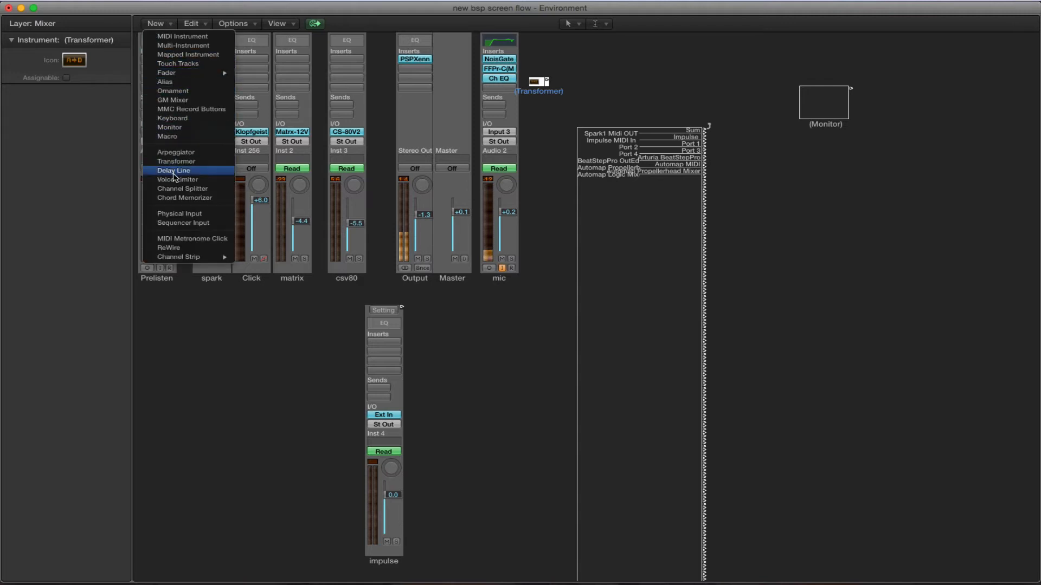
pyautogui.moveTo(176, 160)
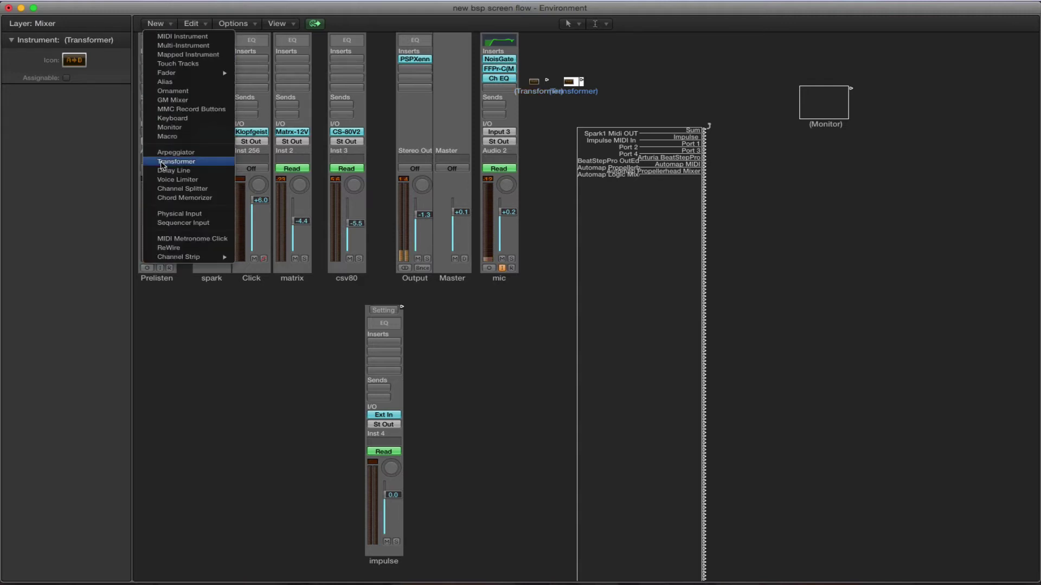
pyautogui.click(176, 161)
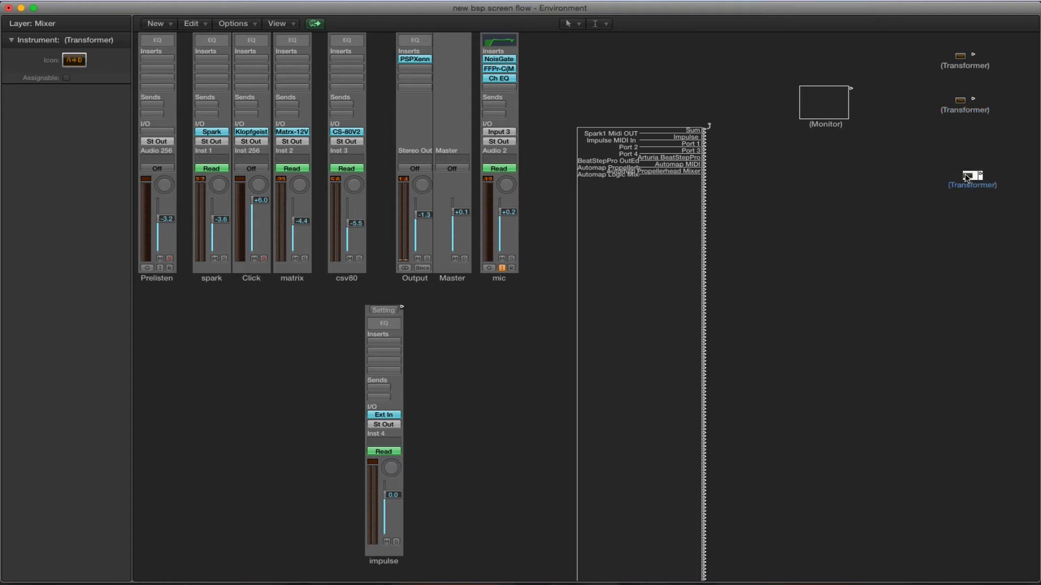
pyautogui.click(780, 167)
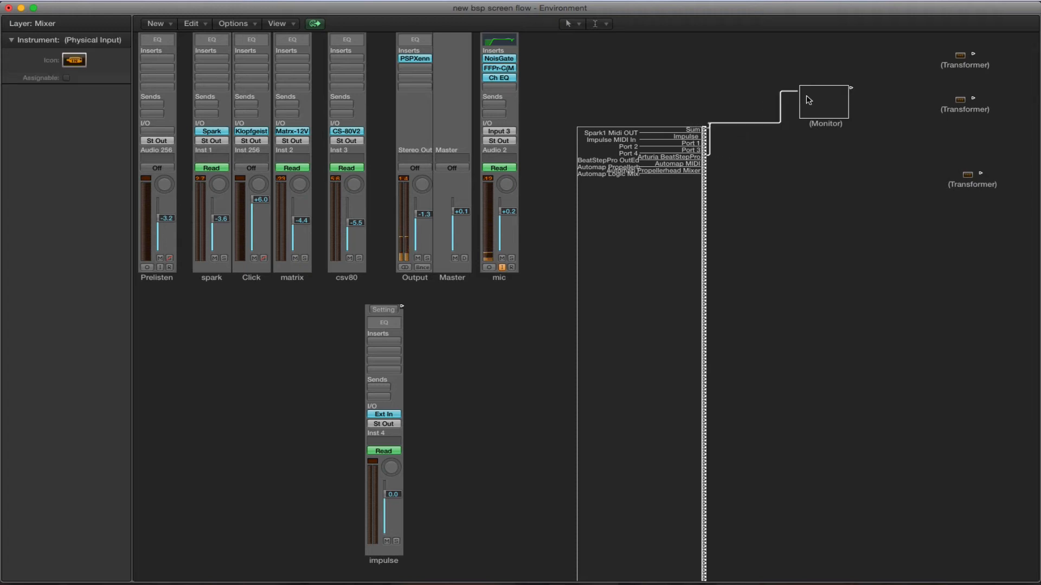
pyautogui.moveTo(852, 91)
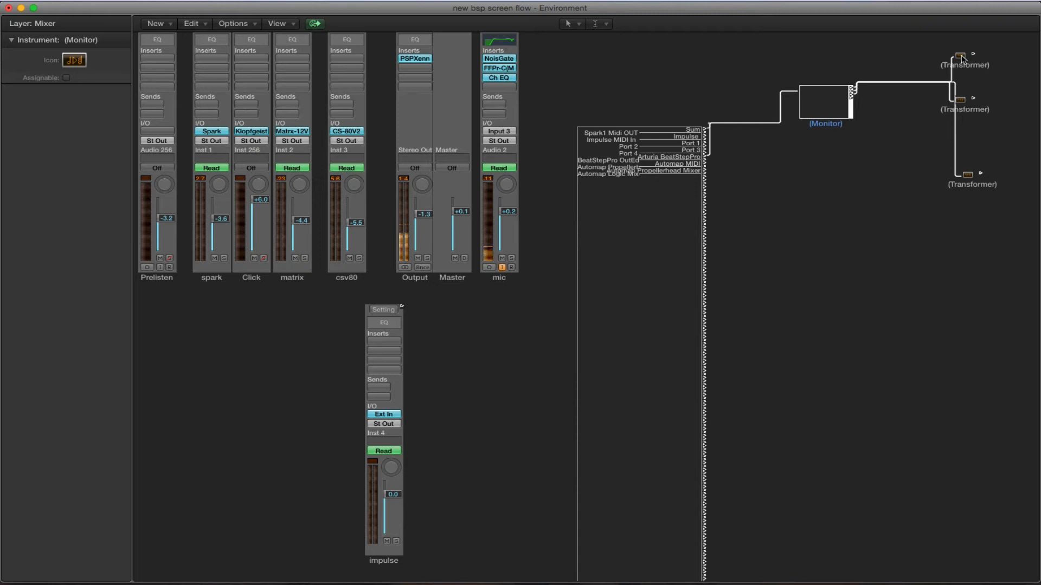
# Step: Set the top Transformer to filter non-matching events, passing only channel 10
pyautogui.doubleClick(962, 54)
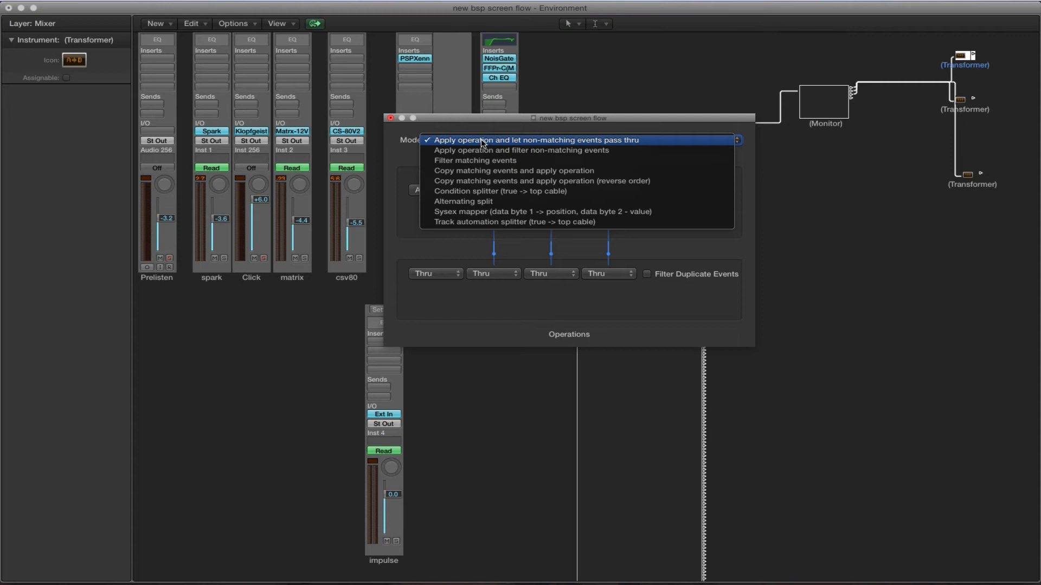
pyautogui.moveTo(484, 150)
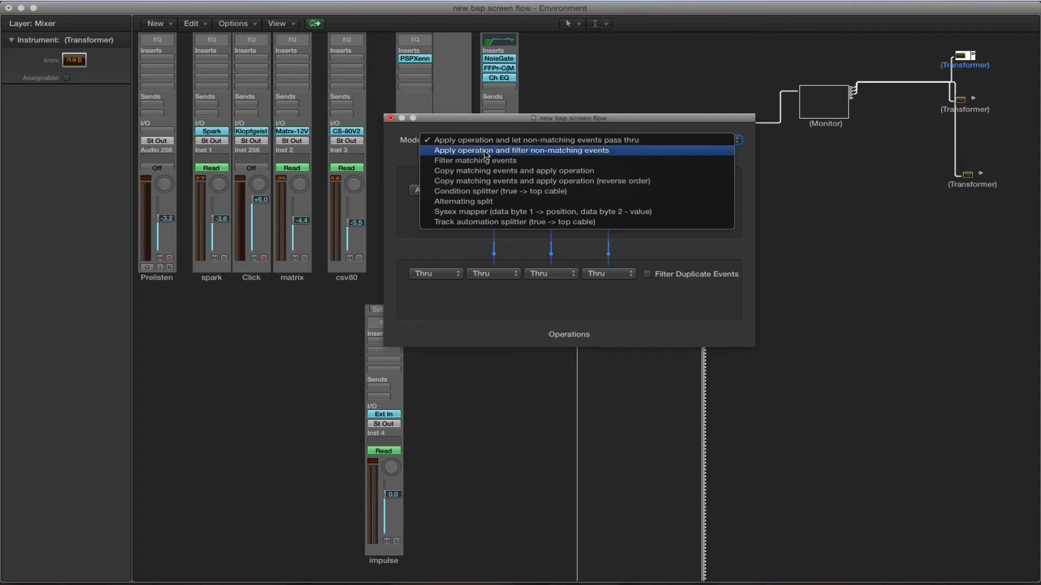
pyautogui.click(520, 150)
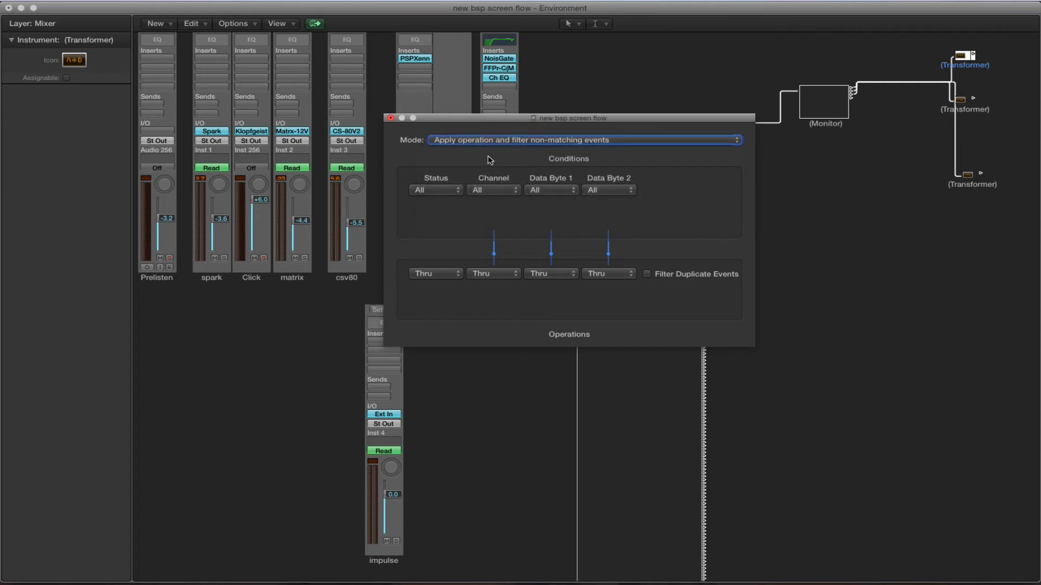
pyautogui.click(493, 190)
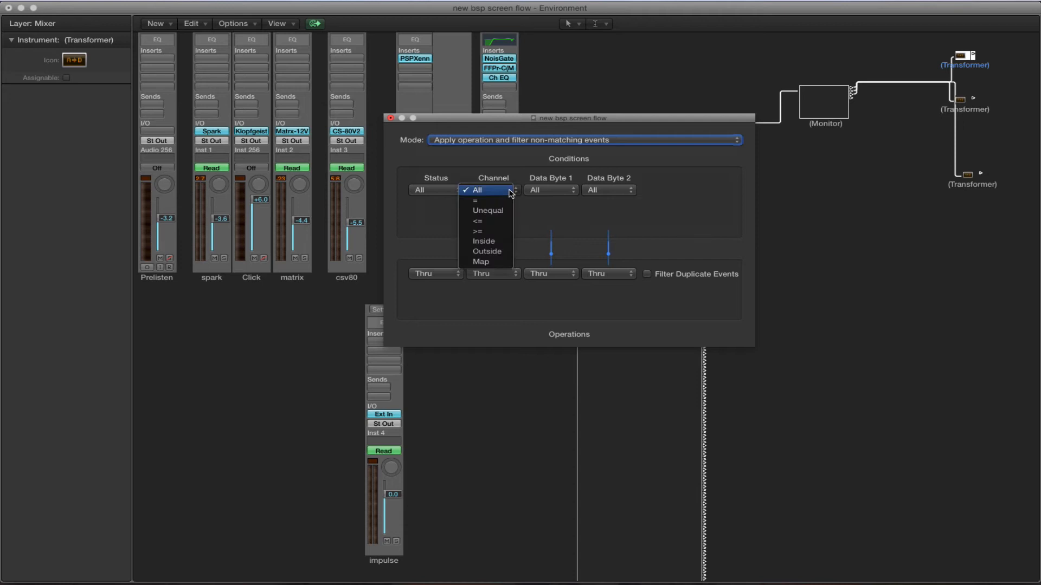
pyautogui.click(478, 201)
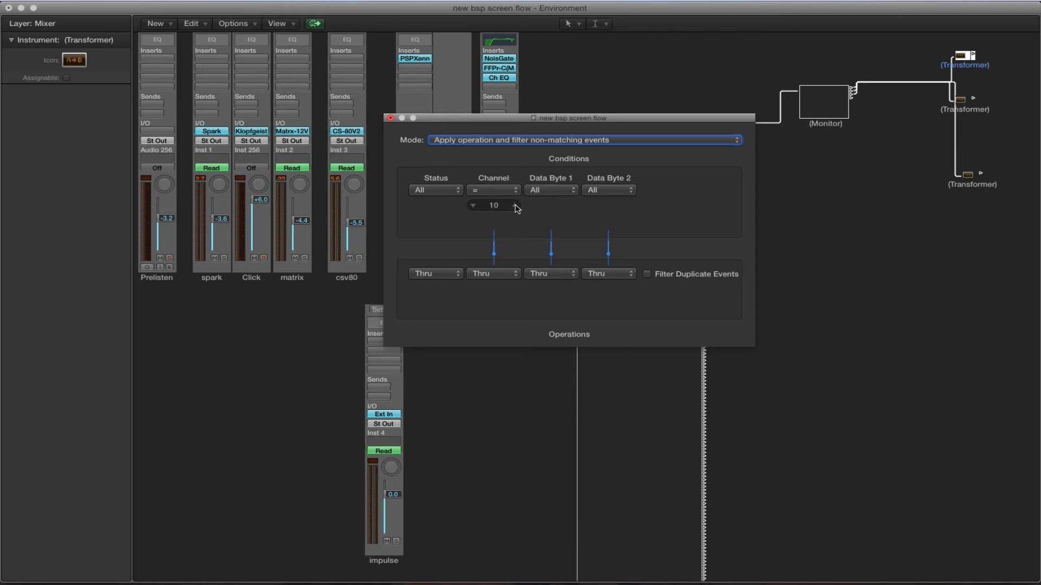
pyautogui.click(391, 118)
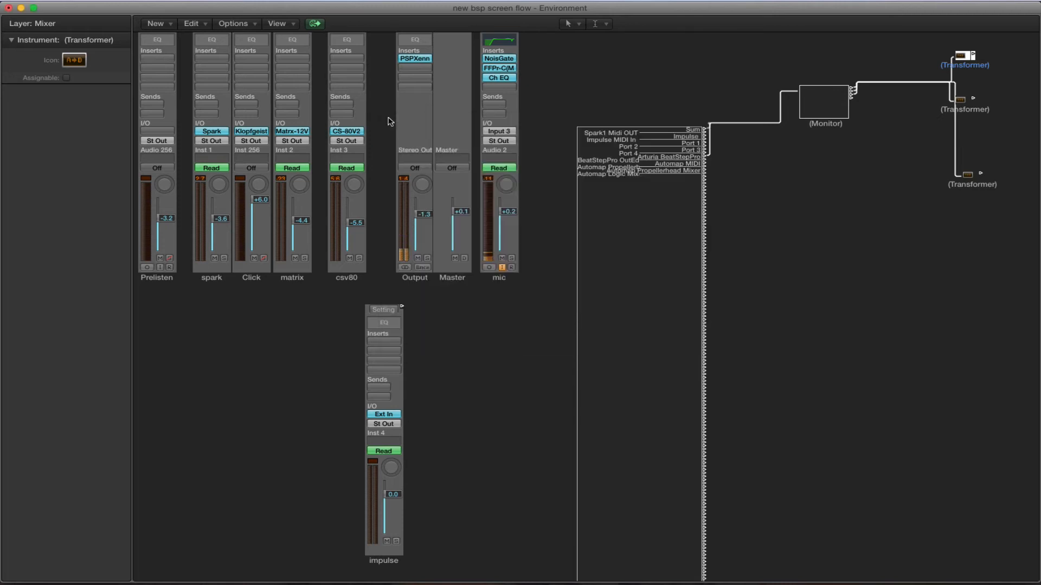
# Step: Set the middle Transformer to filter non-matching events, passing only channel 2
pyautogui.doubleClick(964, 97)
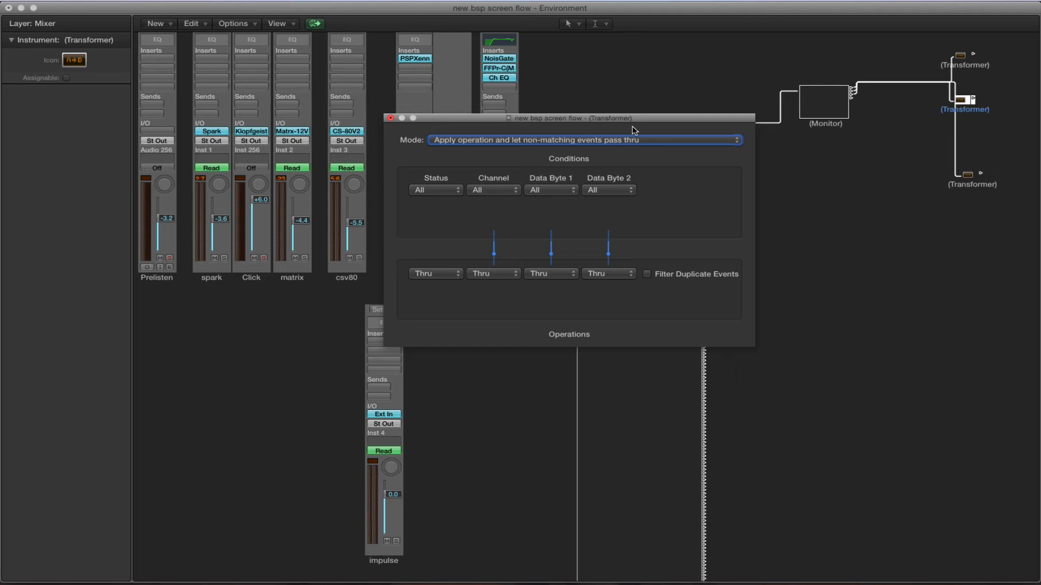
pyautogui.click(584, 140)
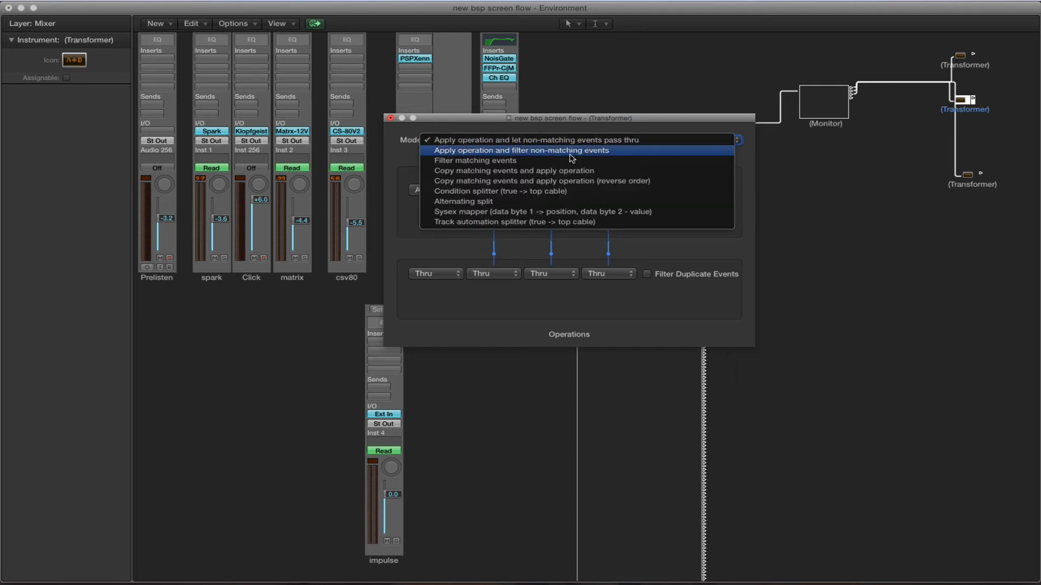
pyautogui.click(519, 150)
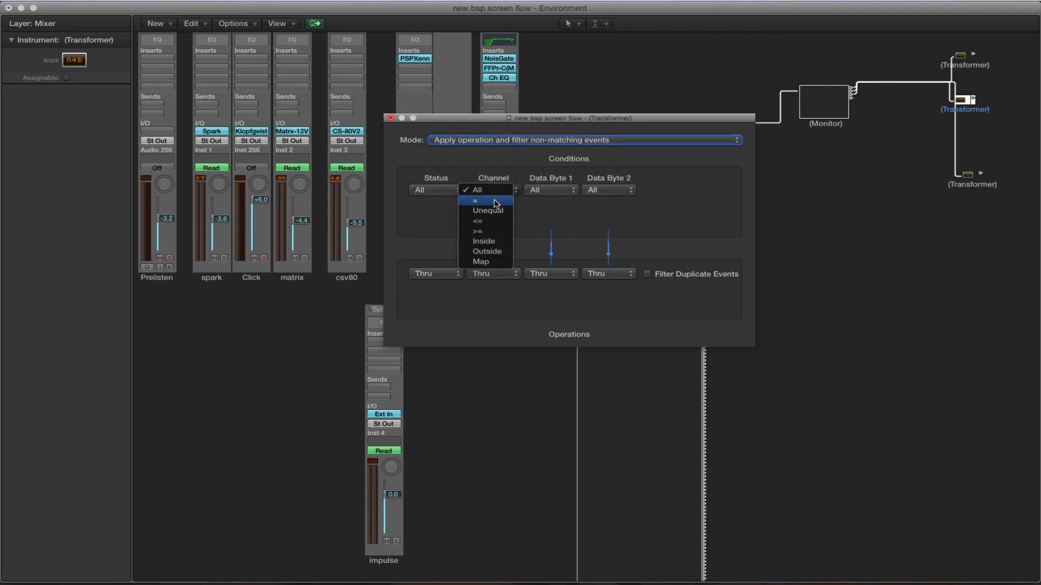
pyautogui.click(477, 200)
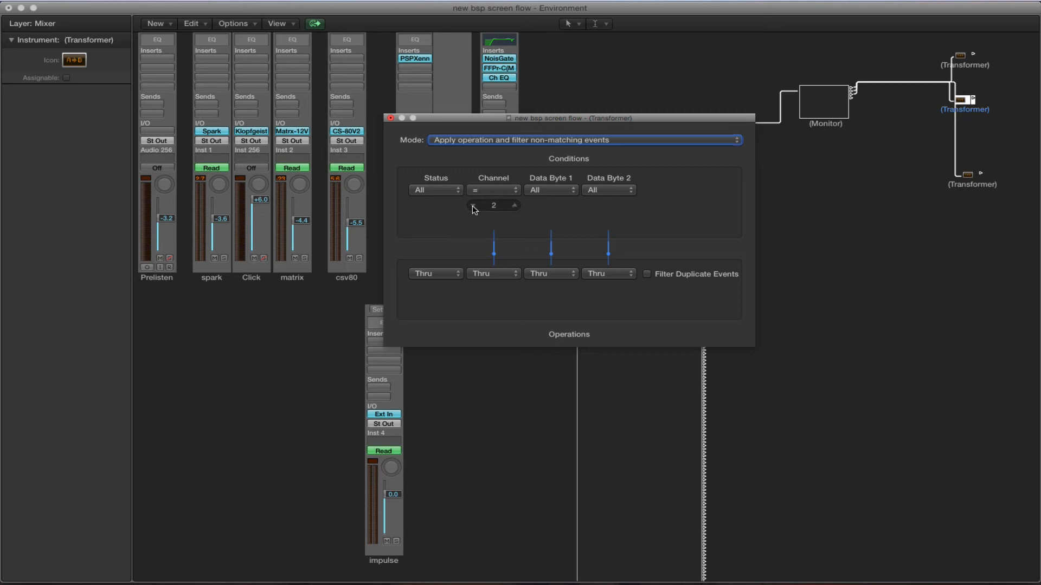
pyautogui.click(390, 117)
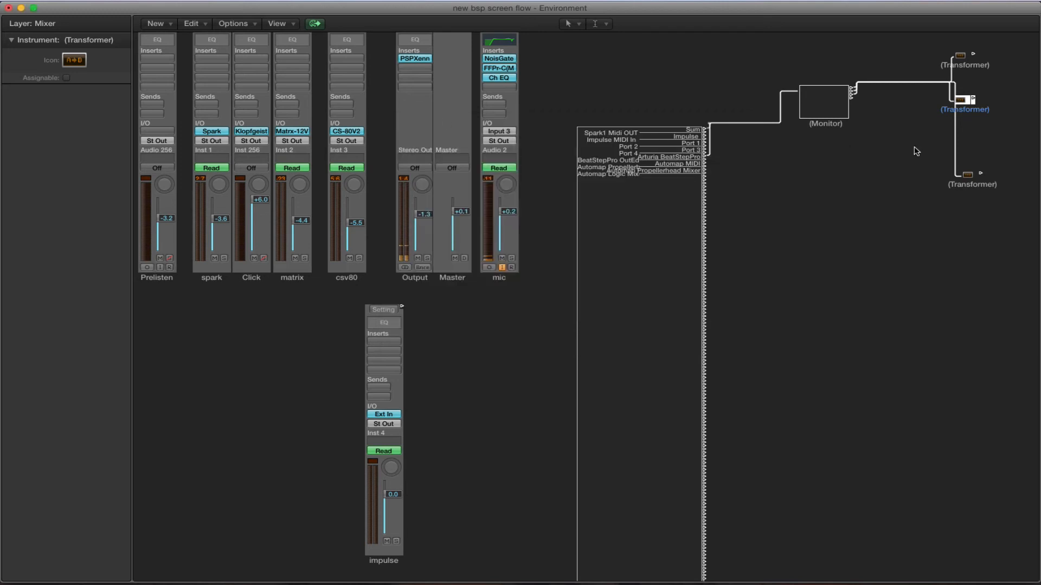
# Step: Give the bottom Transformer a channel condition of = 2 and close its window
pyautogui.doubleClick(971, 110)
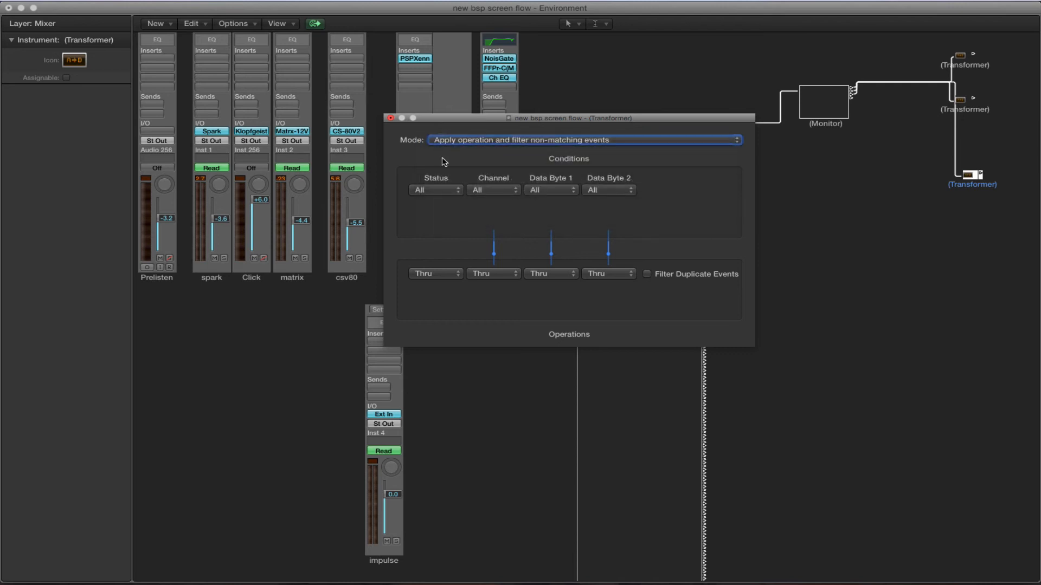
pyautogui.click(493, 190)
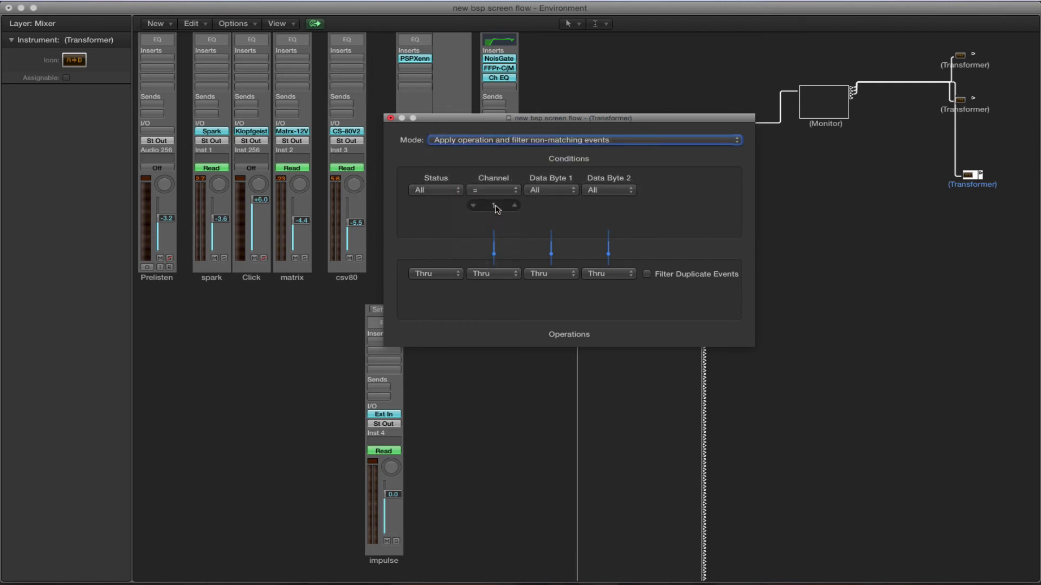
pyautogui.click(495, 205)
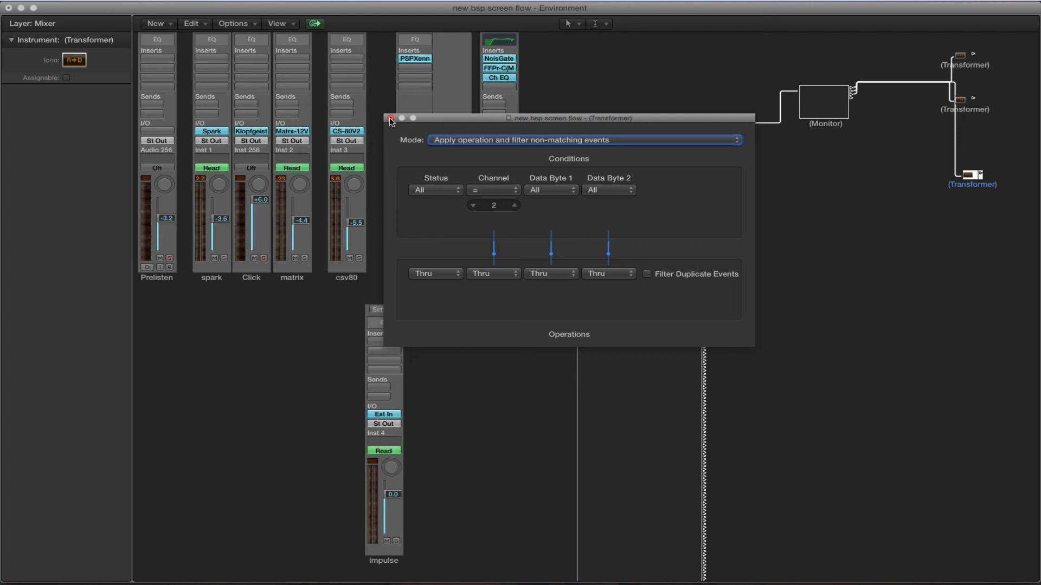
pyautogui.click(389, 118)
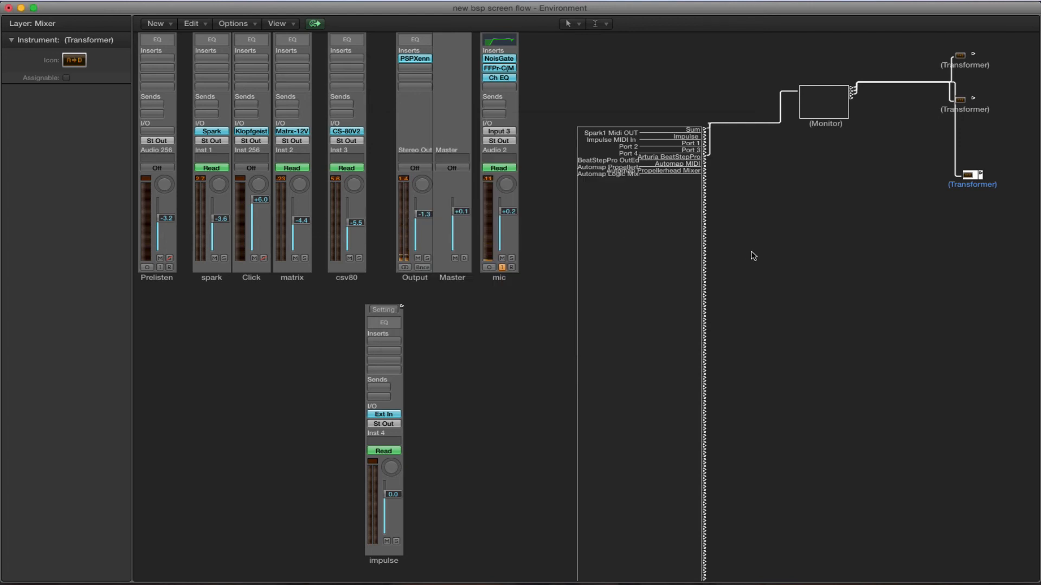
pyautogui.moveTo(970, 57)
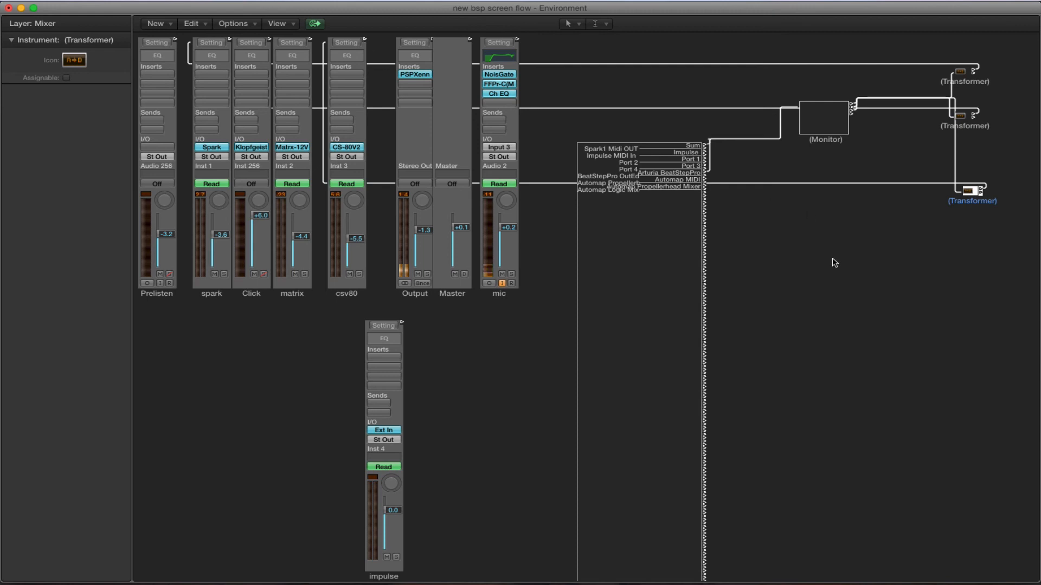
pyautogui.moveTo(820, 267)
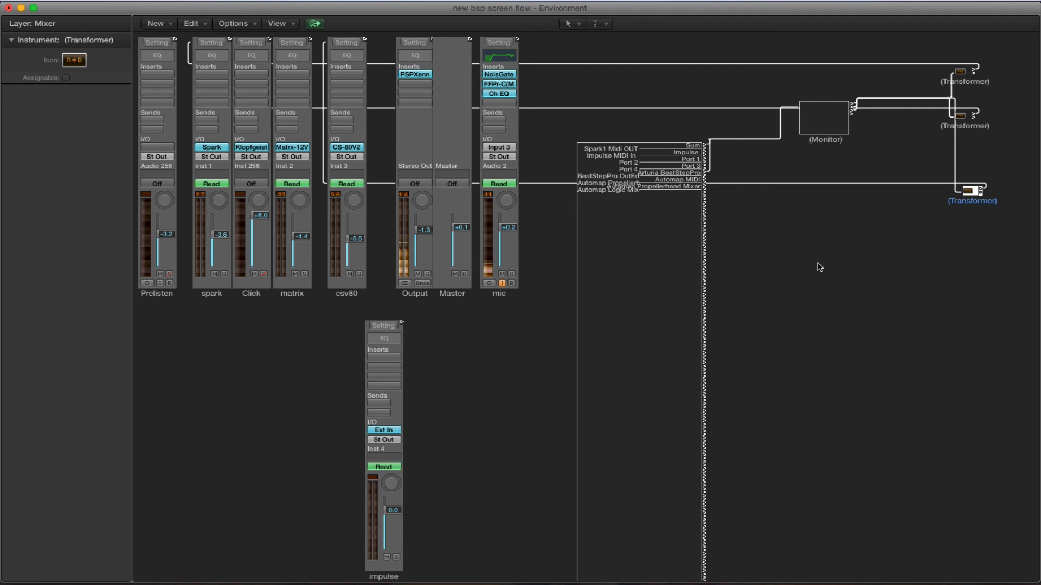
pyautogui.moveTo(822, 265)
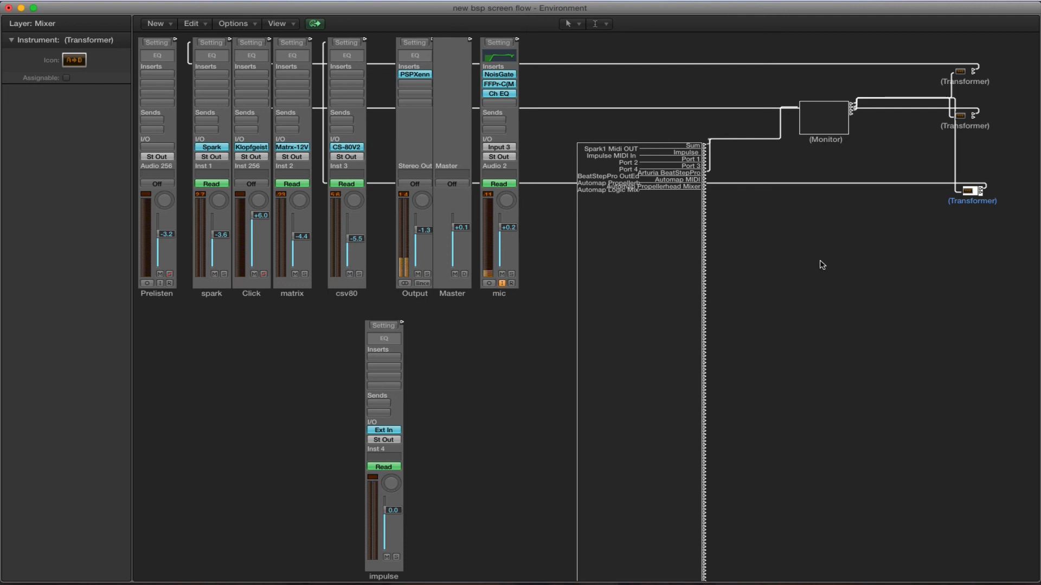
pyautogui.moveTo(713, 159)
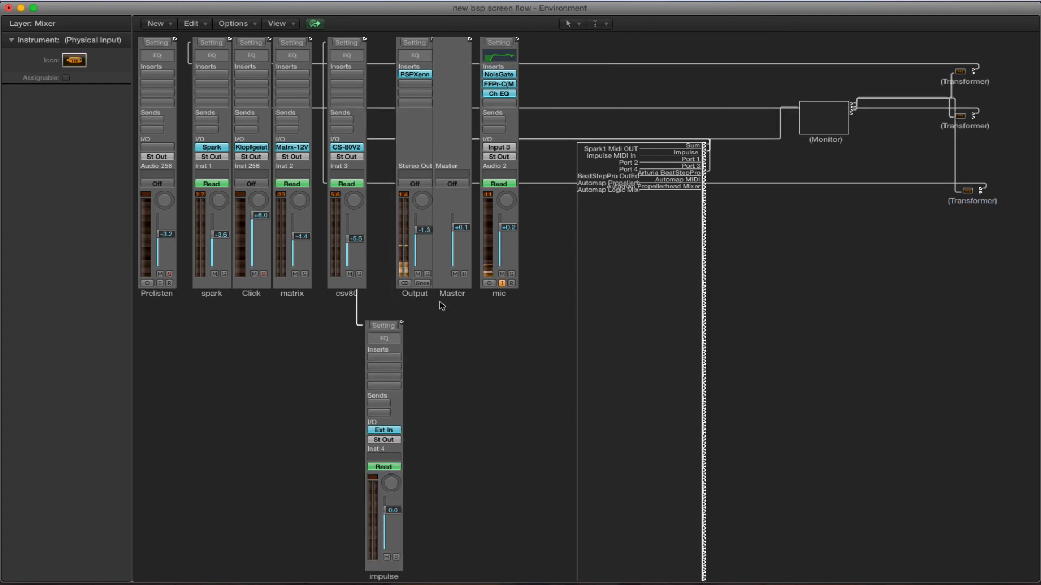
pyautogui.moveTo(732, 129)
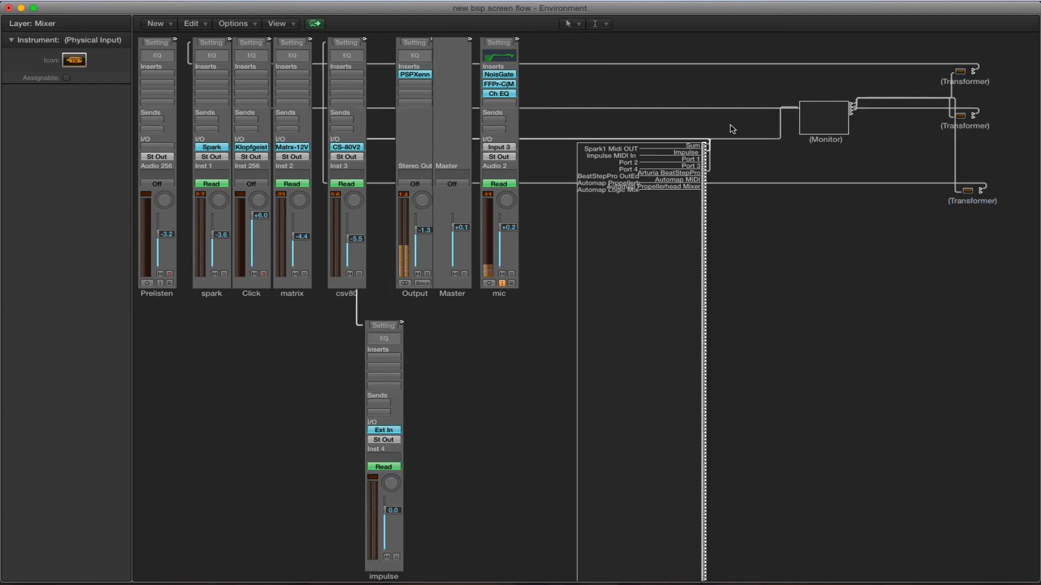
pyautogui.moveTo(18, 8)
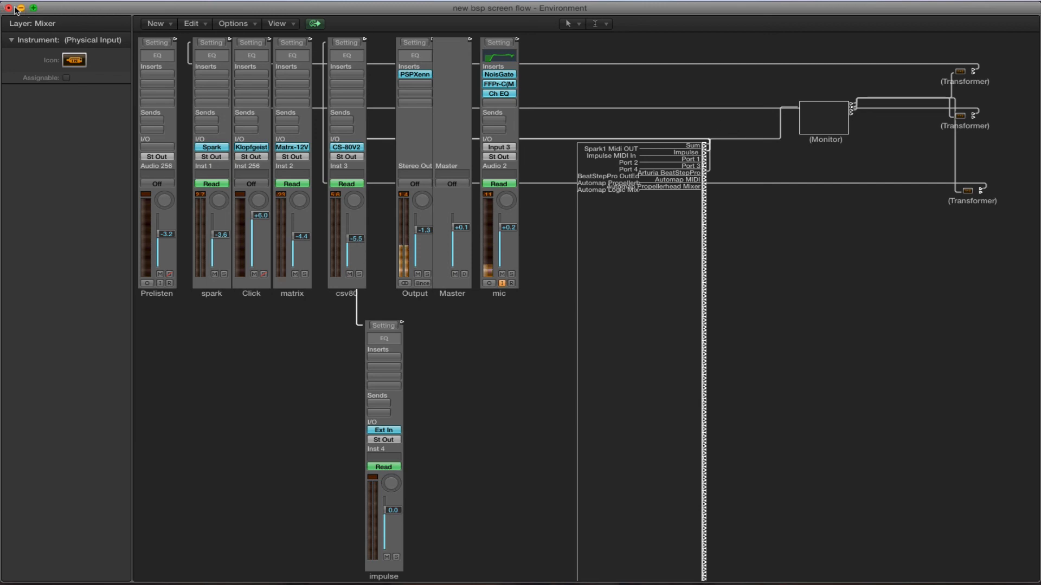